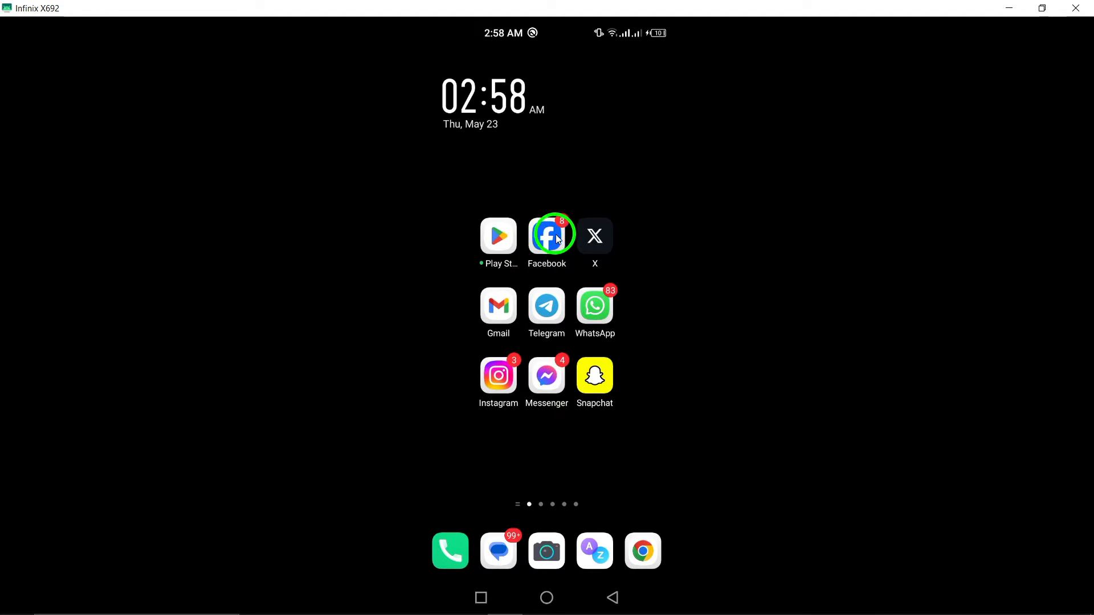
- Reach Instagram's app data usage page via quick settings gear and App management list
scroll(down, 3)
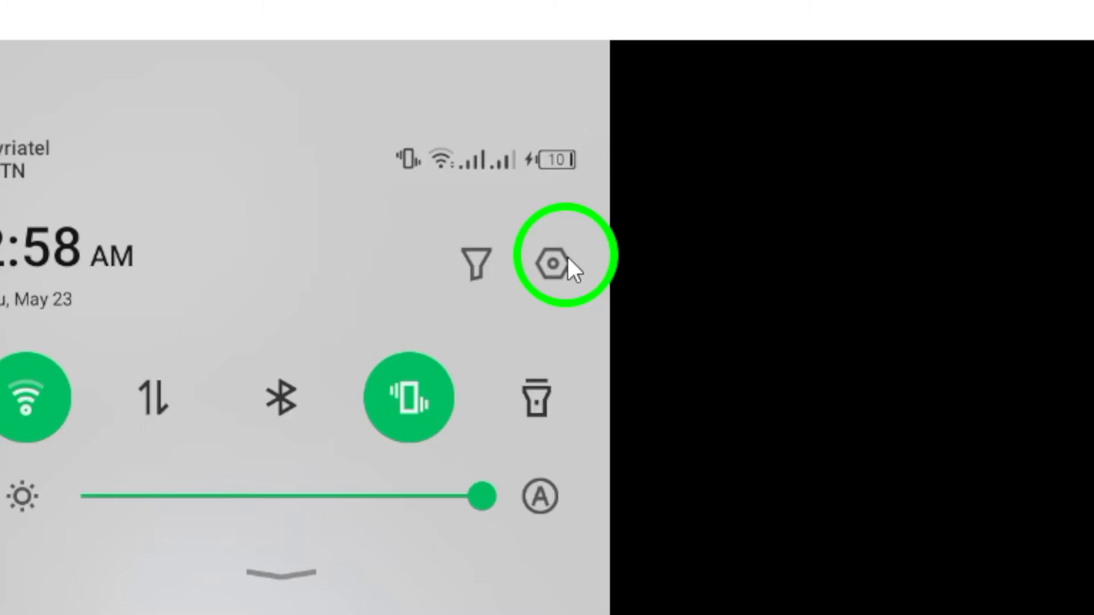
click(550, 263)
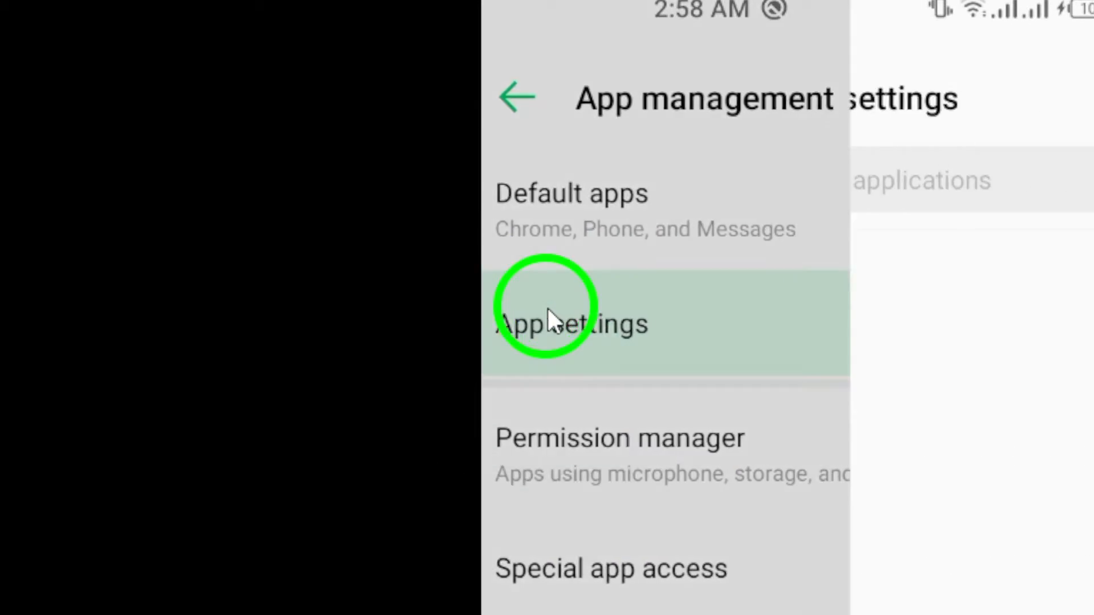
click(571, 322)
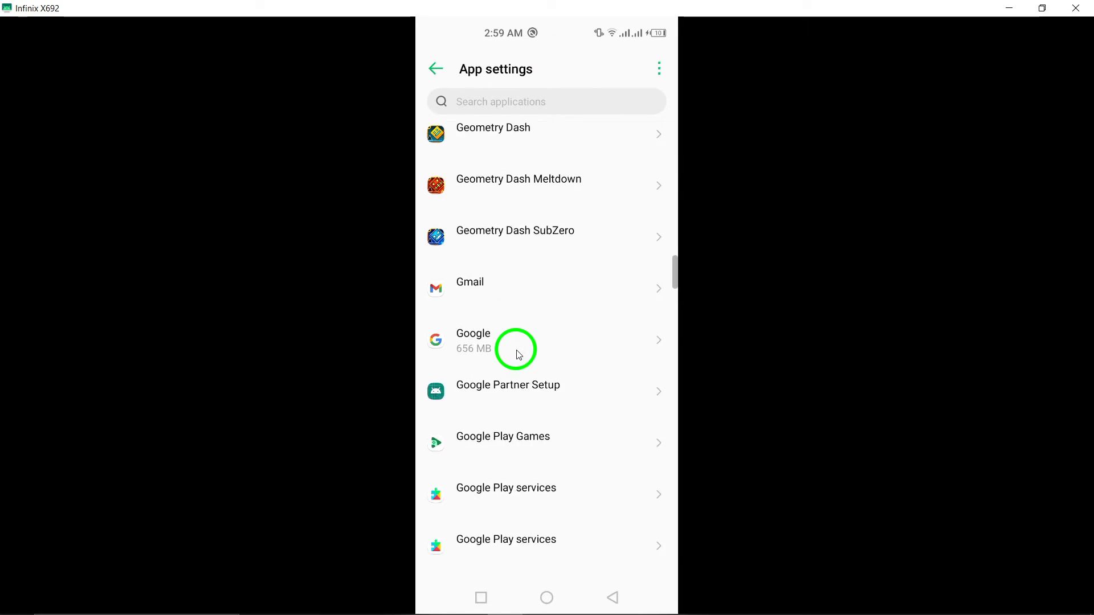
scroll(down, 3)
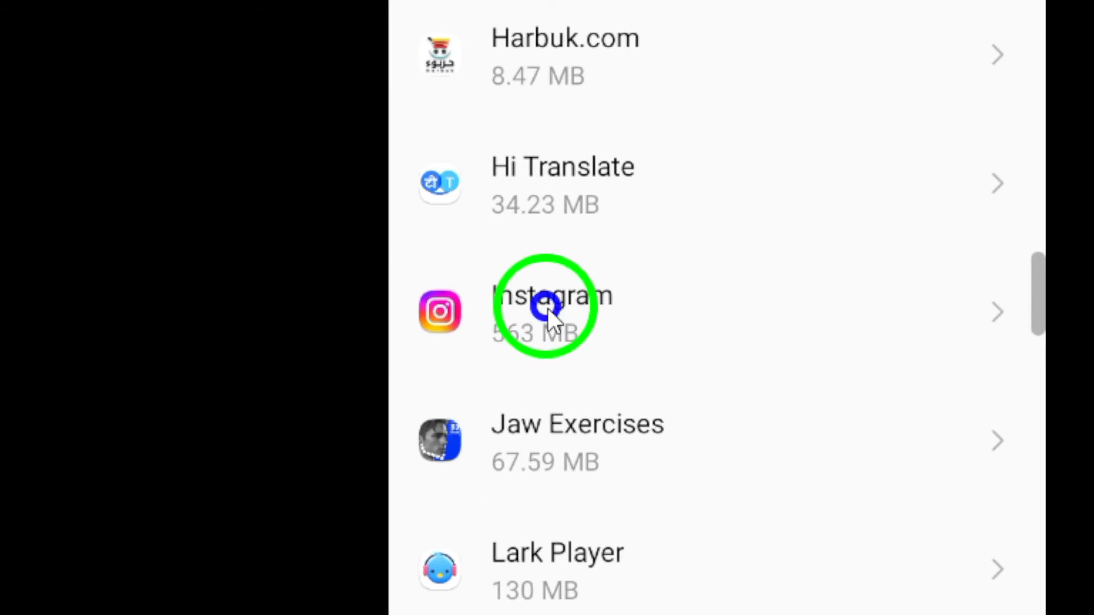
click(548, 313)
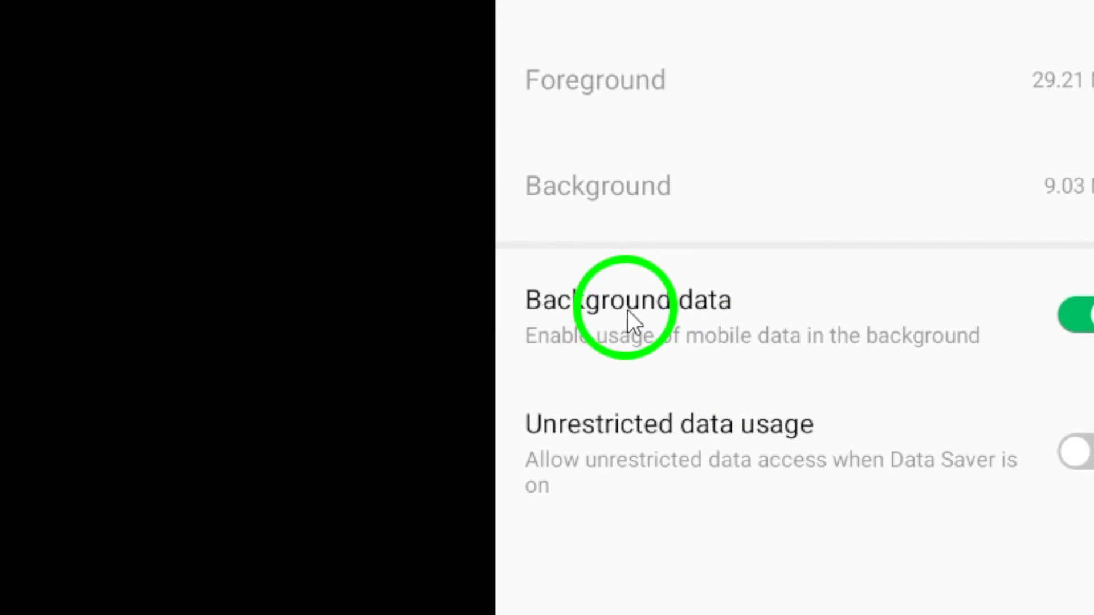
- Switch off Instagram's Background data toggle, then return to the home screen
click(652, 338)
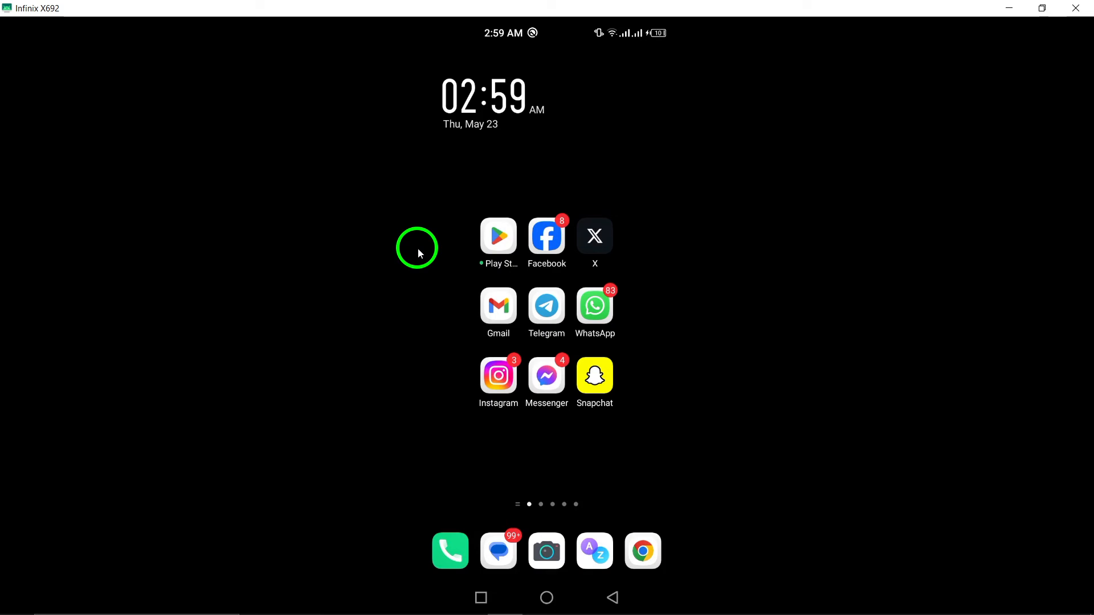
mouse_move(413, 244)
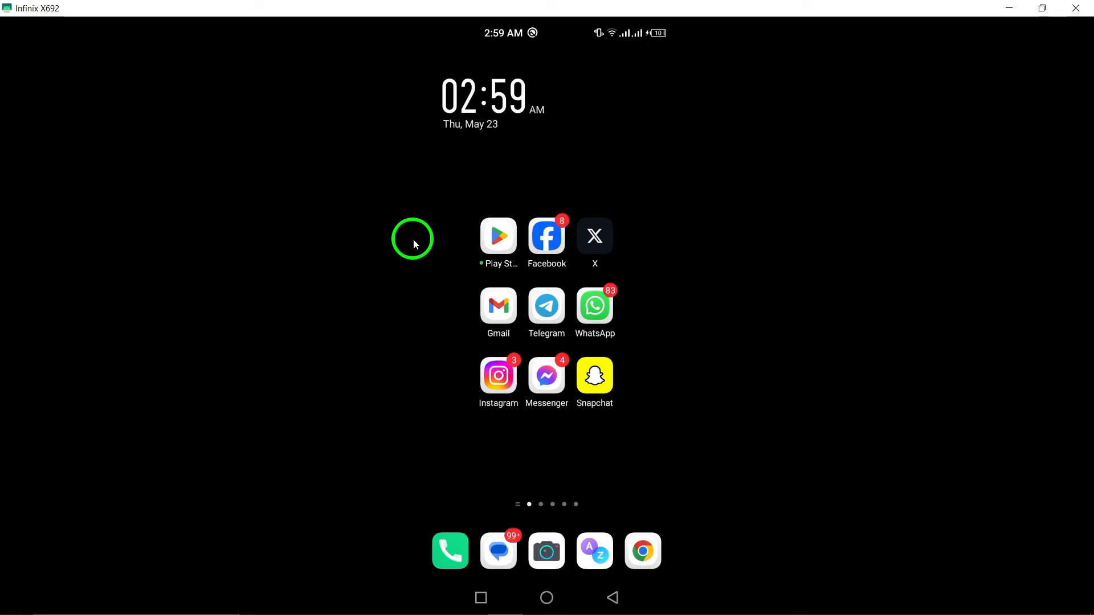